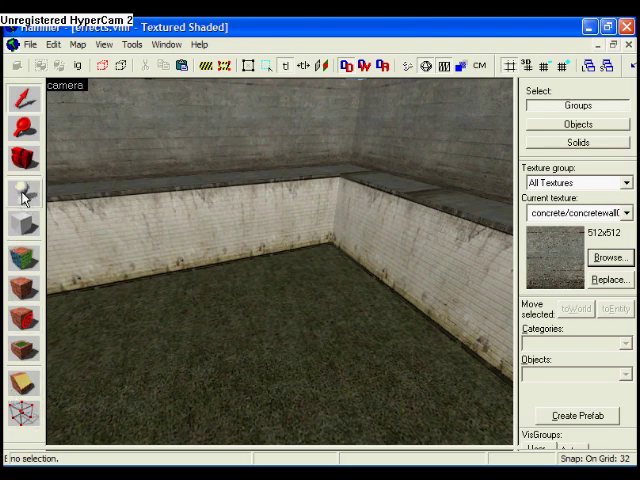
Place a new point entity in the room with the Entity tool
left_click(285, 280)
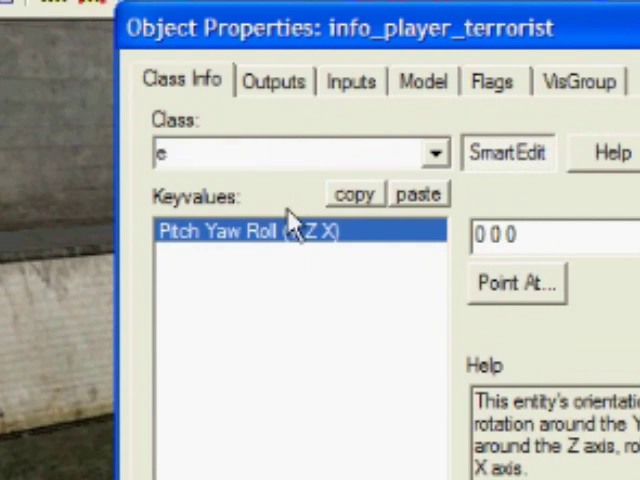
Change the entity's class to env_fire, review its keyvalues, then view its flags
type("env_beam")
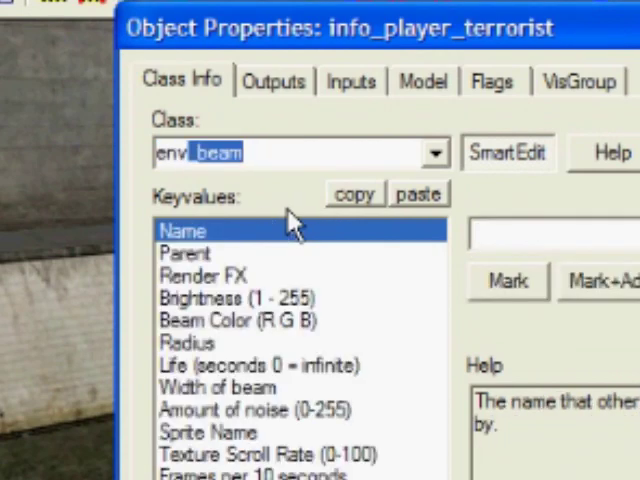
left_click(434, 152)
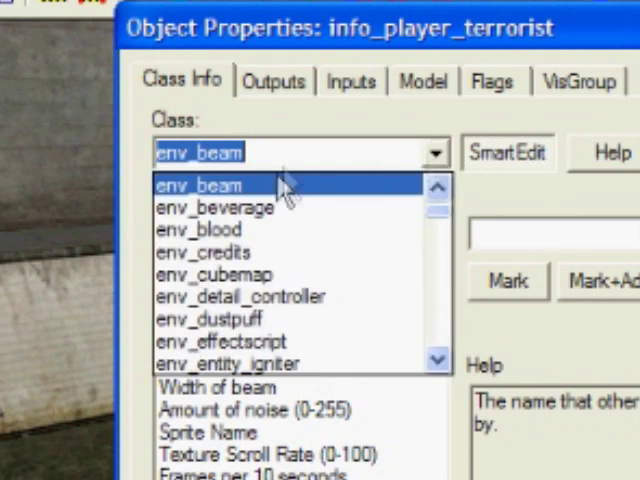
mouse_move(280, 252)
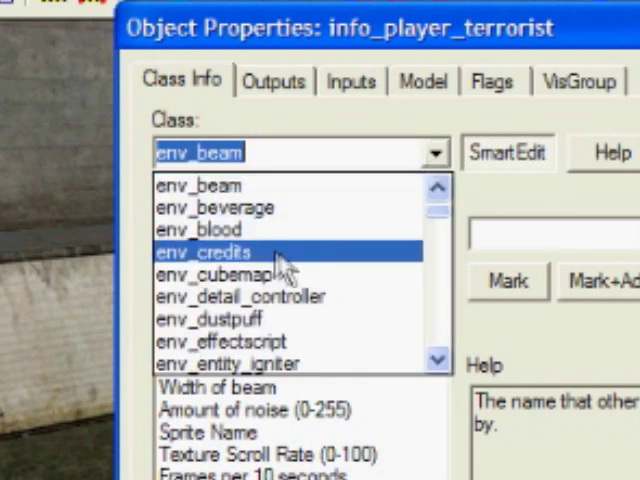
mouse_move(305, 345)
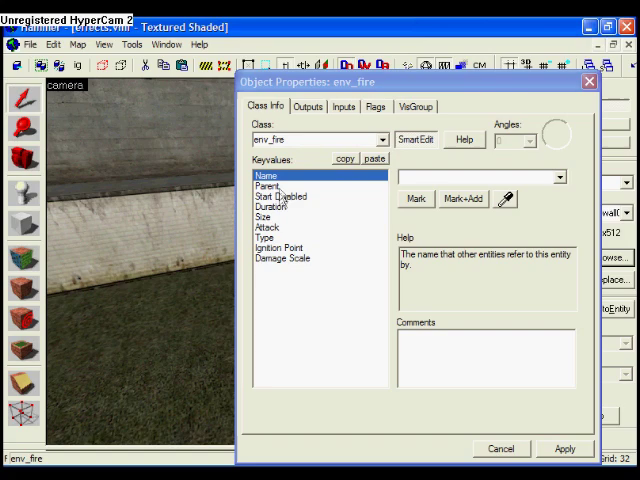
left_click(268, 227)
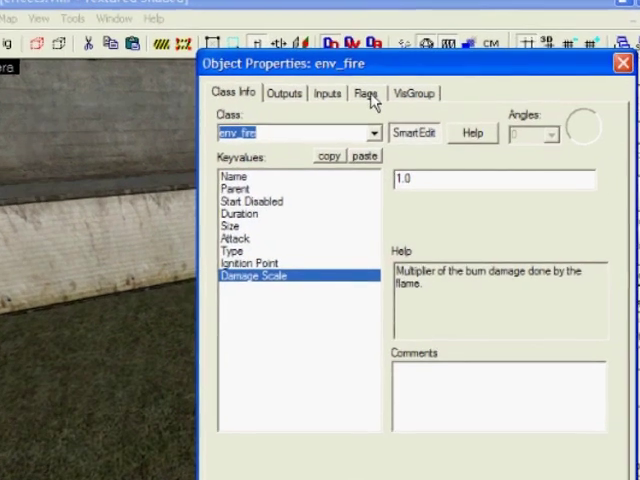
left_click(365, 92)
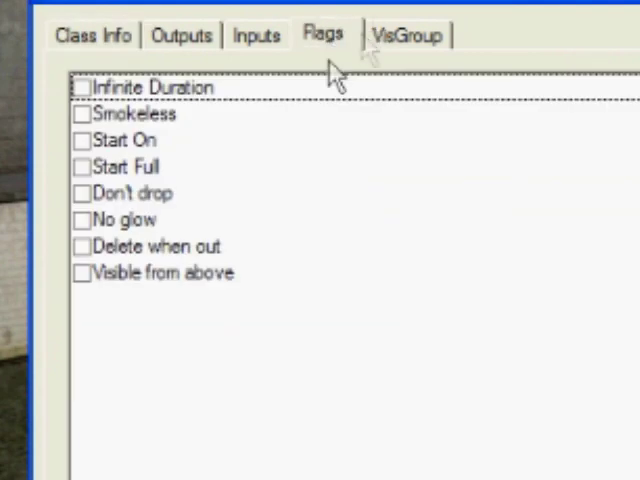
Enable the Infinite Duration and Smokeless flags on the env_fire
left_click(150, 87)
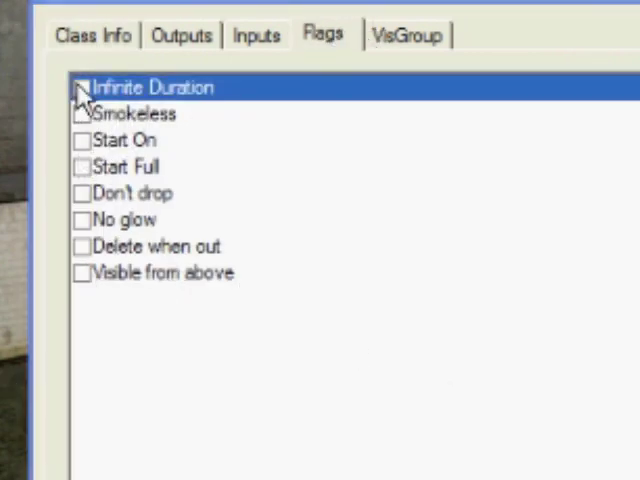
left_click(81, 86)
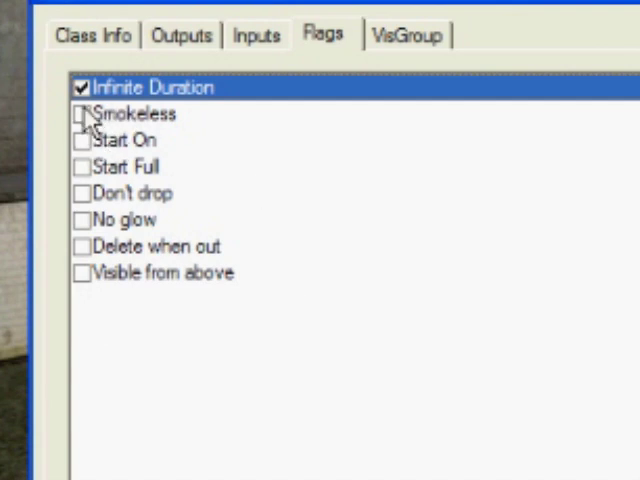
left_click(81, 113)
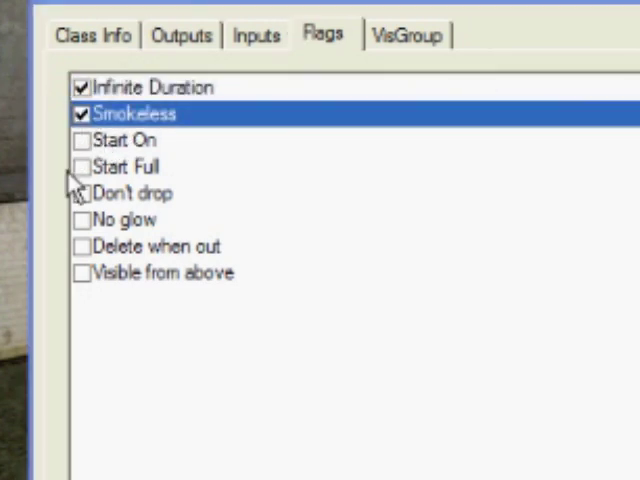
mouse_move(82, 140)
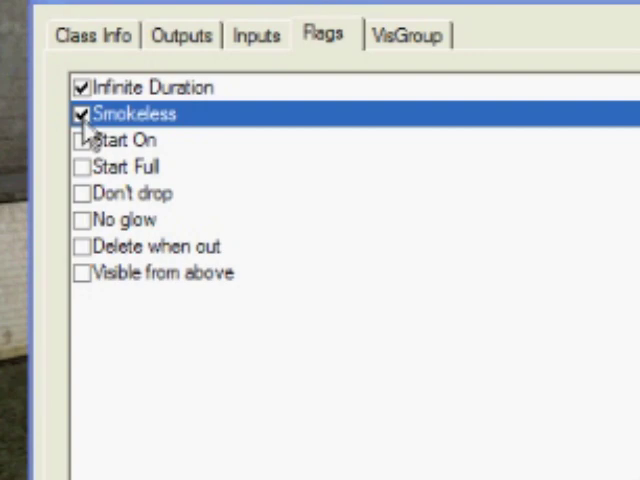
left_click(190, 75)
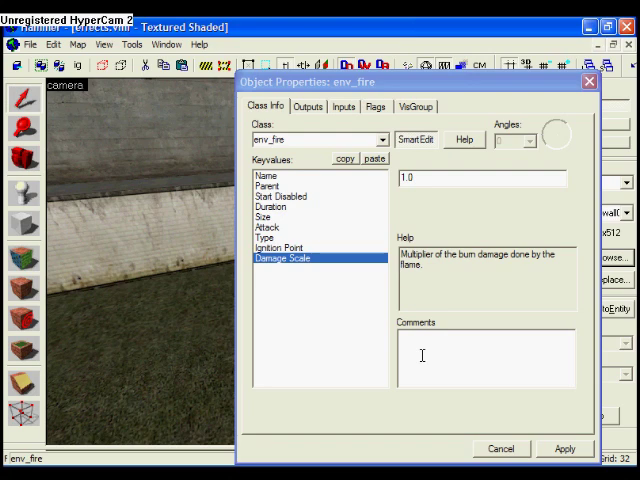
Set the env_fire's Size keyvalue to 64
left_click(271, 206)
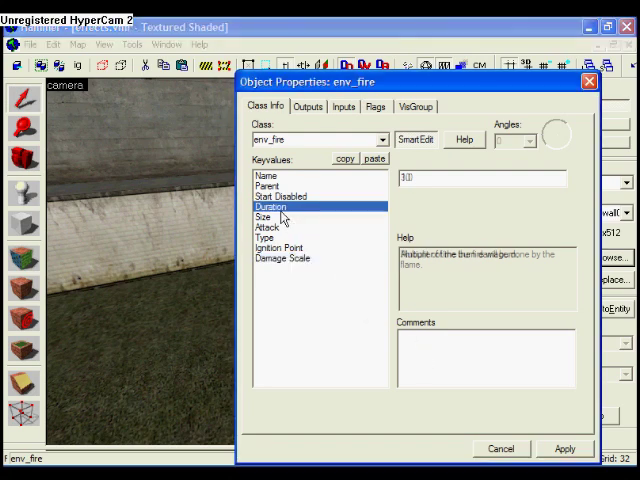
left_click(263, 217)
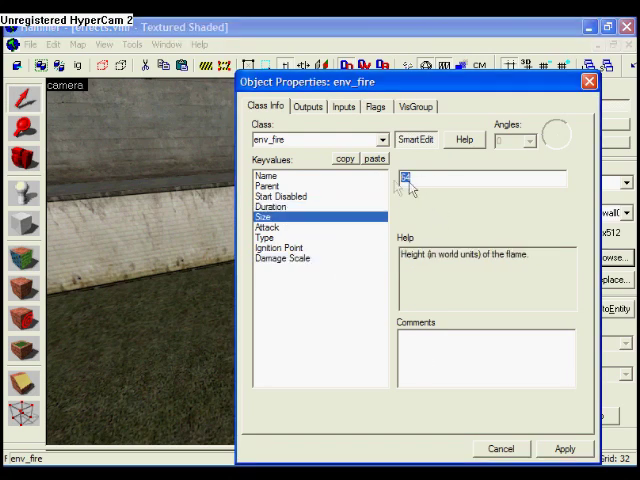
type("64")
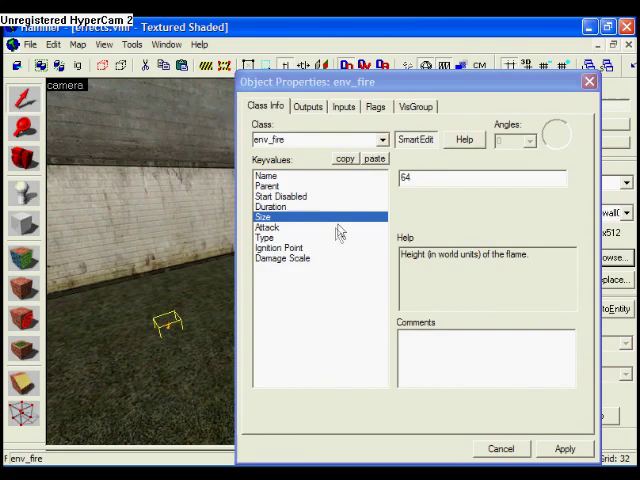
mouse_move(166, 290)
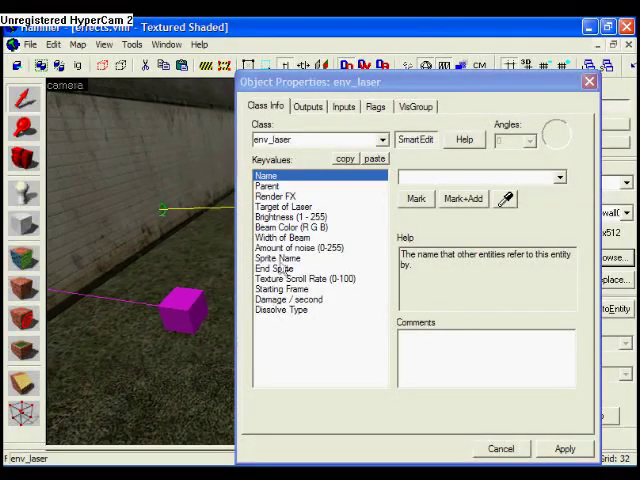
Place an info_target near the wall and name it Laser2
left_click(289, 207)
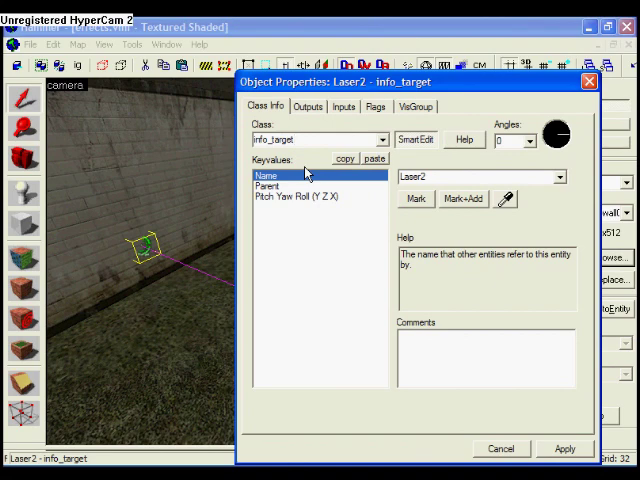
Set the env_laser's Target of Laser to Laser2
left_click(480, 177)
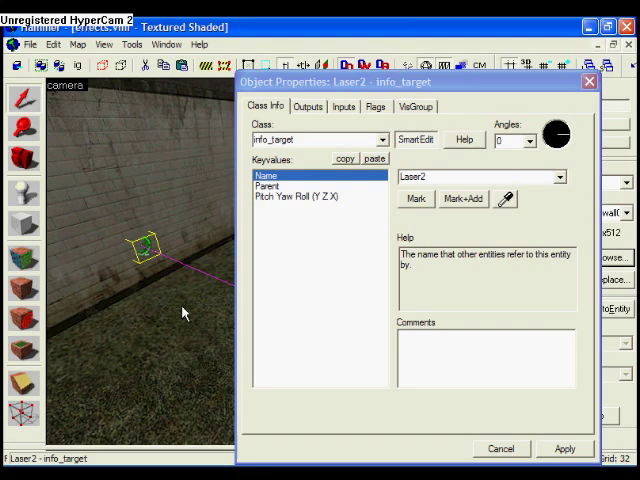
mouse_move(48, 435)
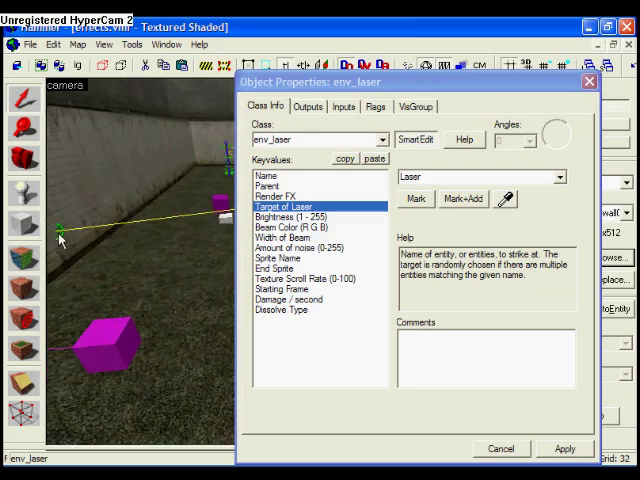
mouse_move(190, 225)
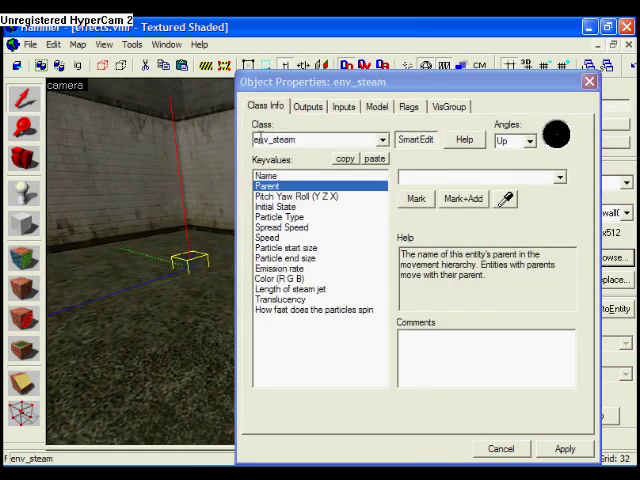
mouse_move(290, 168)
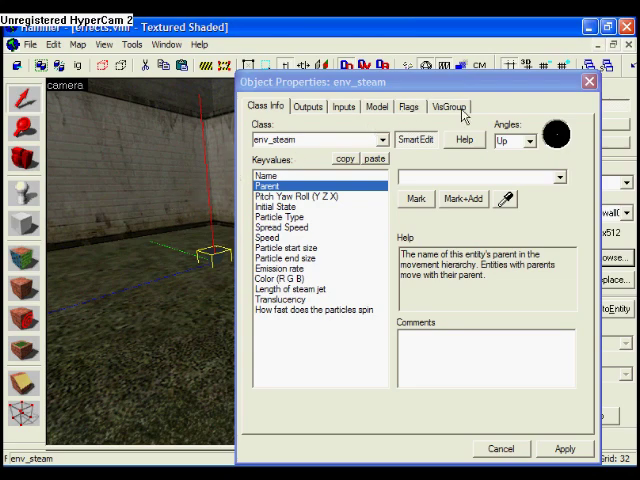
mouse_move(208, 334)
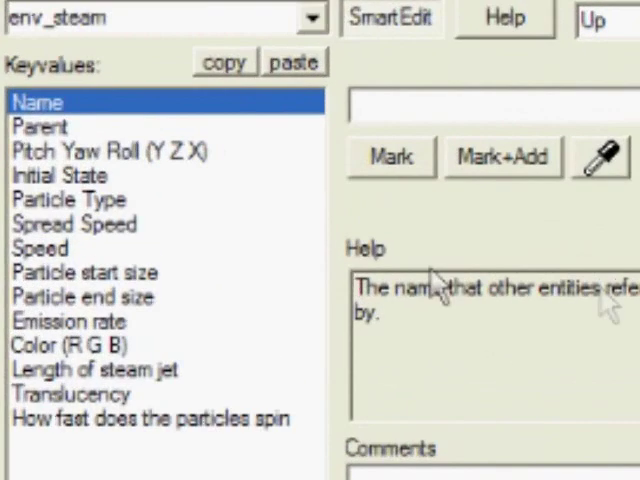
Change the env_steam's Particle Type keyvalue to Heat Wave
left_click(65, 199)
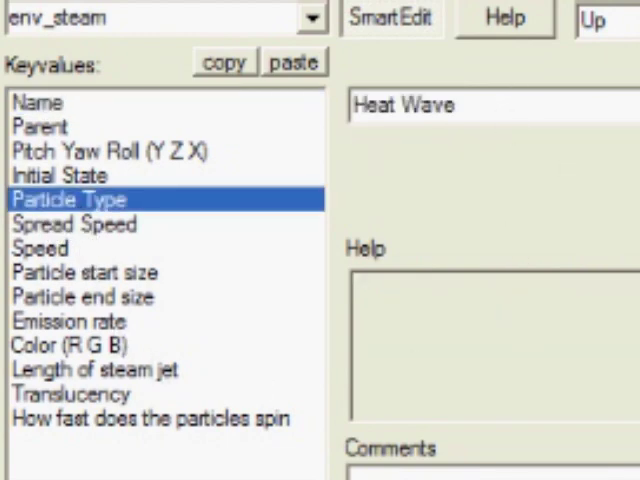